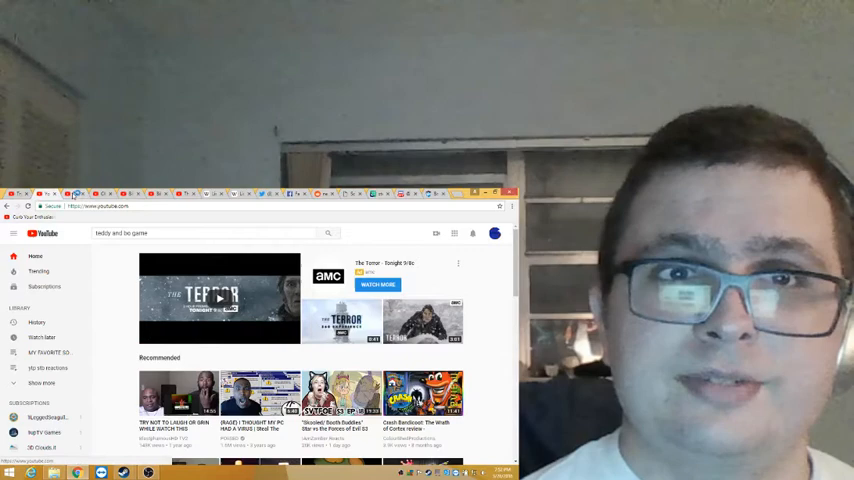
Play the recommended game trailer from the YouTube home page.
click(196, 304)
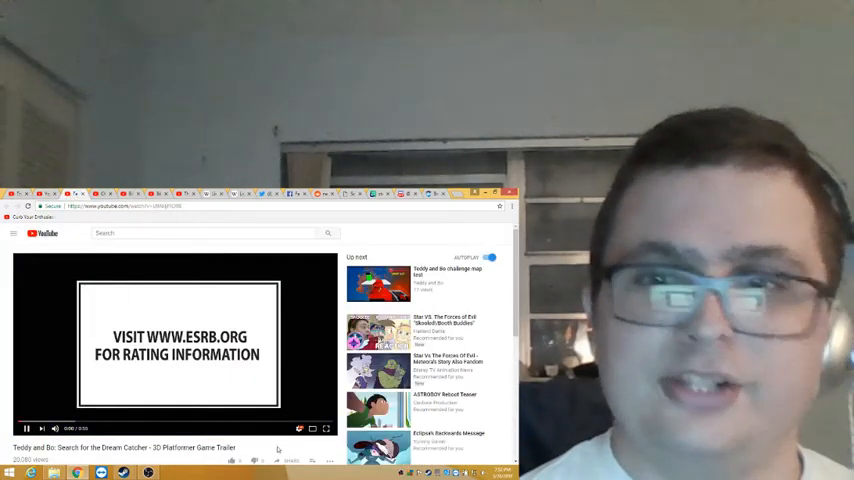